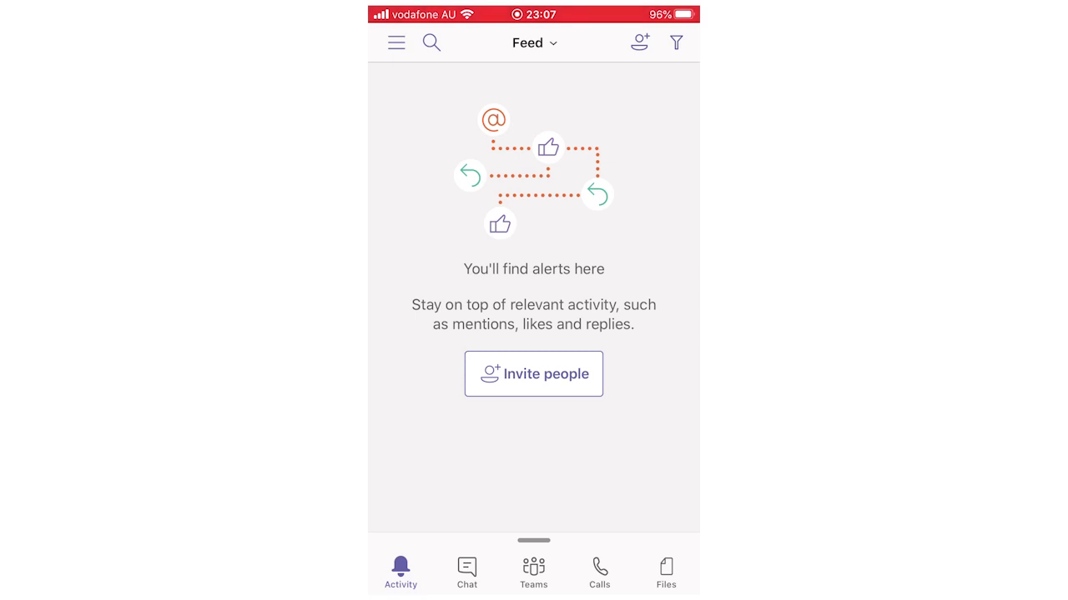
Sign out of the Teams account from Settings and confirm, landing on the welcome screen.
{"action": "left_click", "coordinate": [397, 43]}
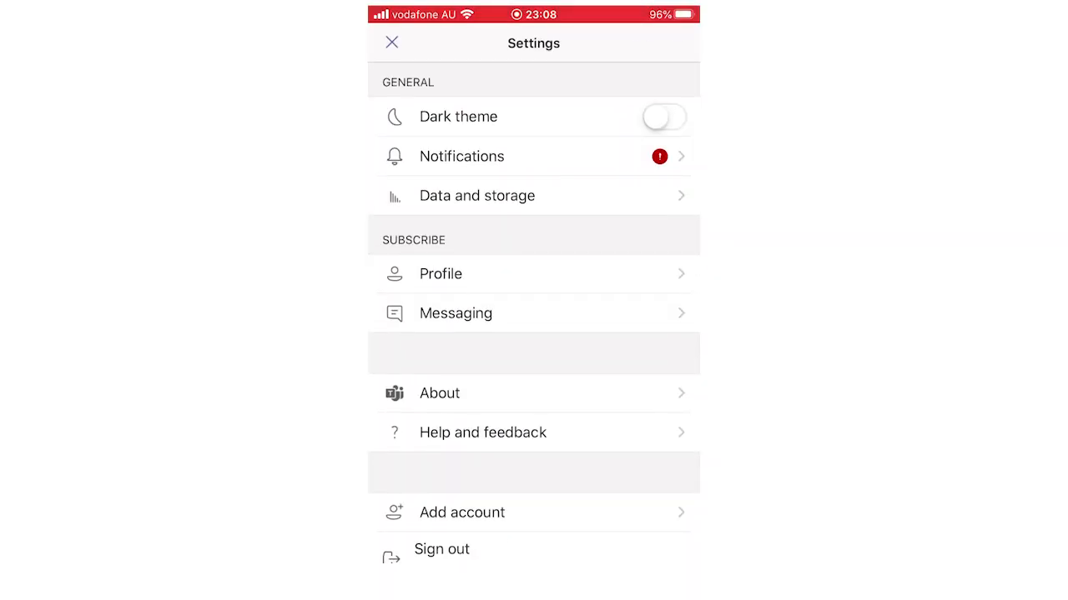
{"action": "left_click", "coordinate": [440, 548]}
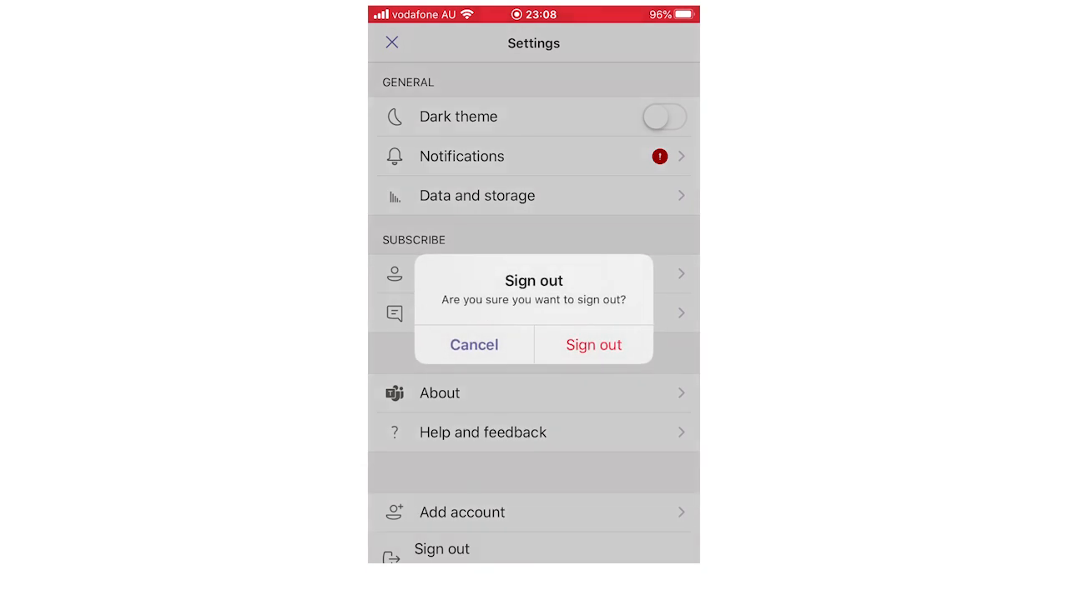
{"action": "left_click", "coordinate": [474, 343]}
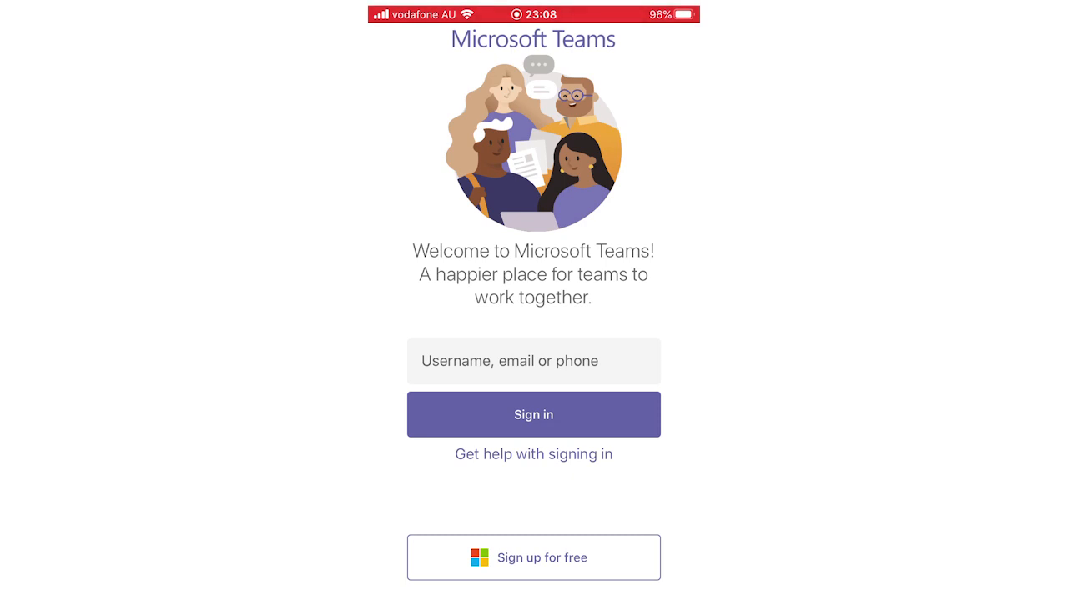
Enter the account username and continue to the password entry page.
{"action": "left_click", "coordinate": [534, 361]}
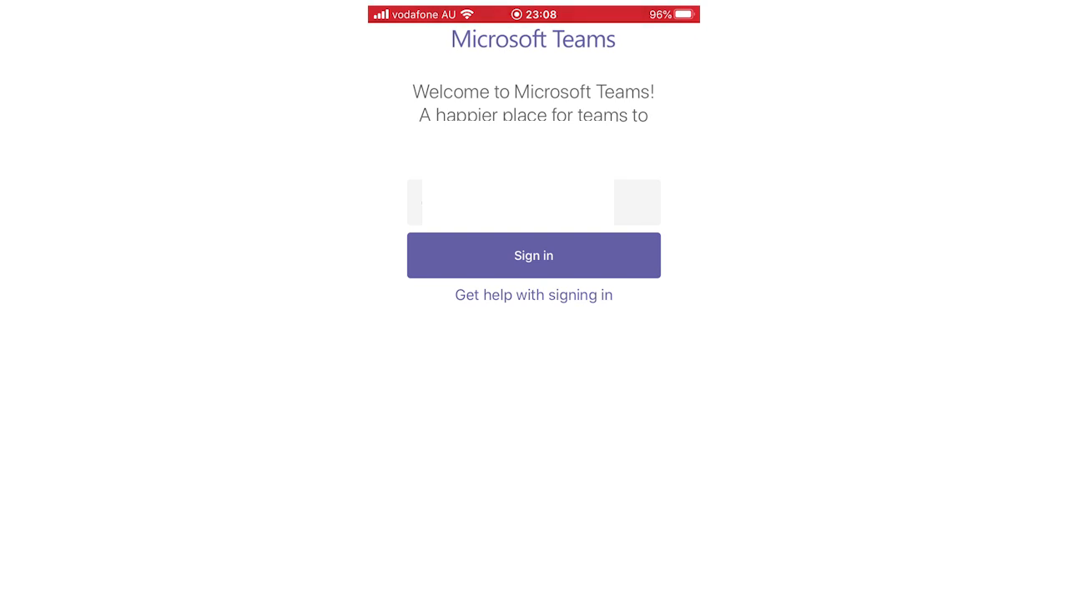
{"action": "left_click", "coordinate": [509, 202]}
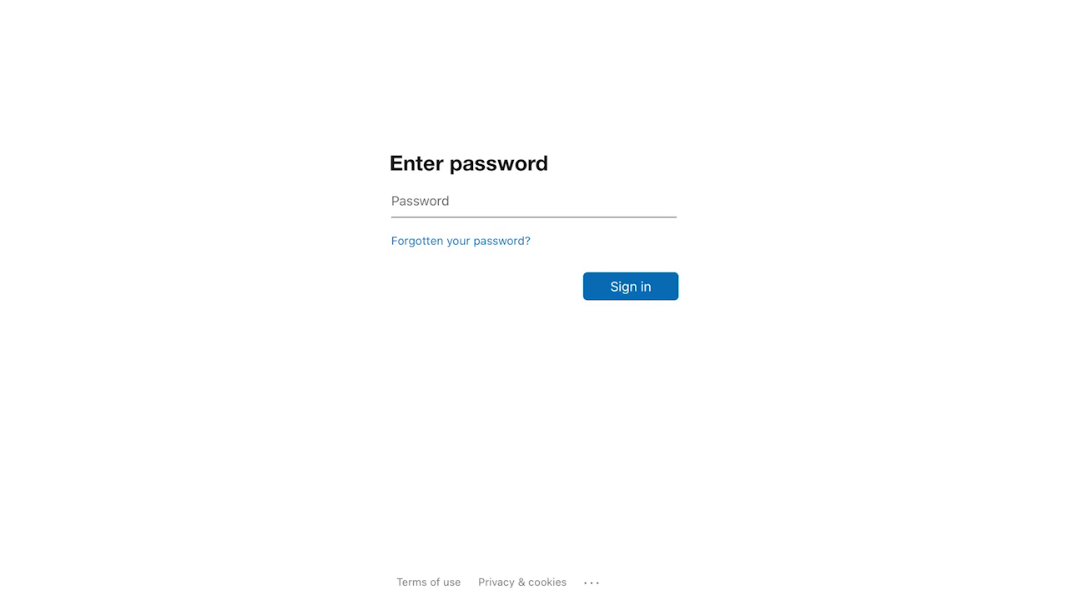
Start 'Forgotten your password?' recovery and request a security code sent by email.
{"action": "left_click", "coordinate": [631, 287]}
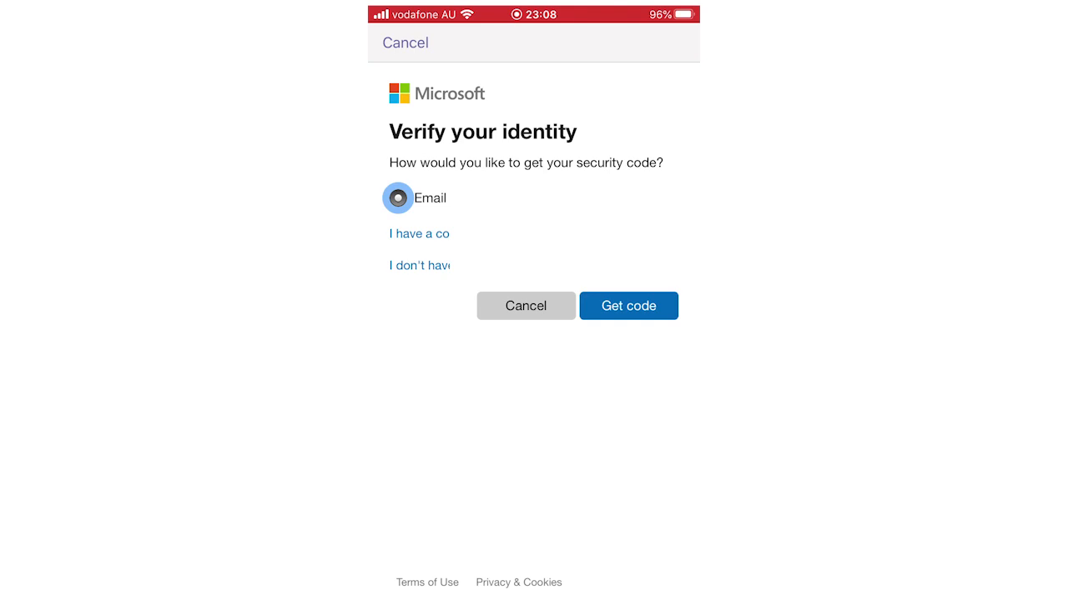
{"action": "left_click", "coordinate": [628, 305]}
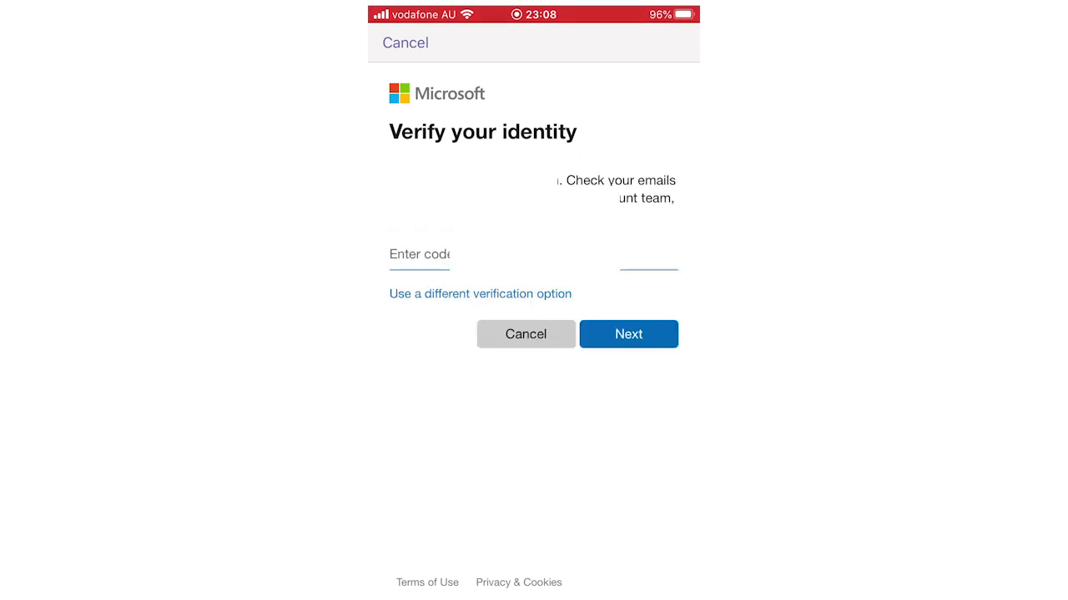
{"action": "left_click", "coordinate": [533, 253]}
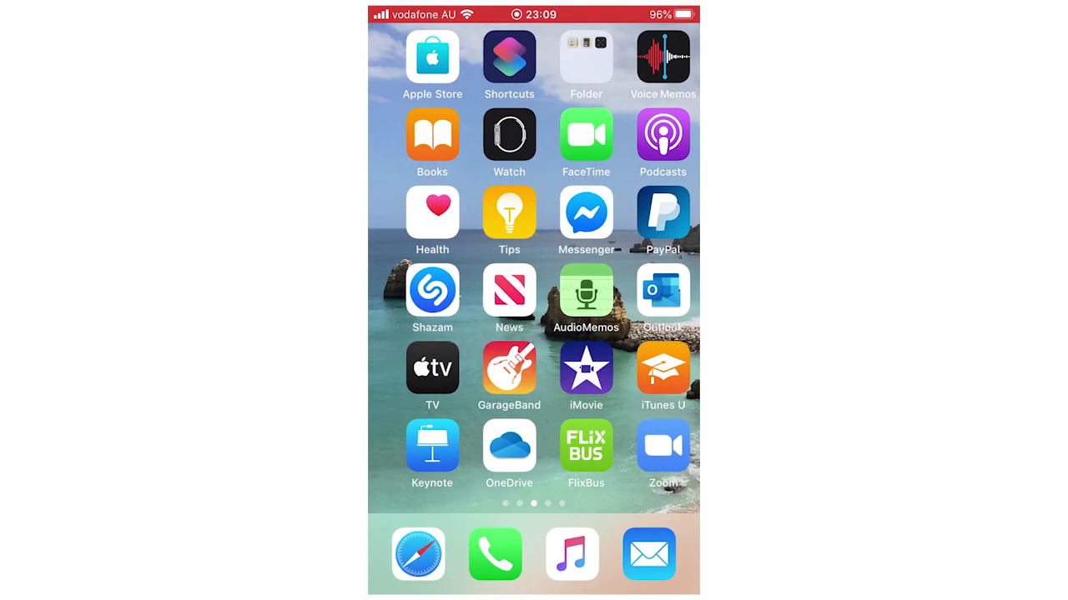
Open the Microsoft account password reset email in Gmail to read the security code.
{"action": "scroll", "scroll_direction": "left", "scroll_amount": 3}
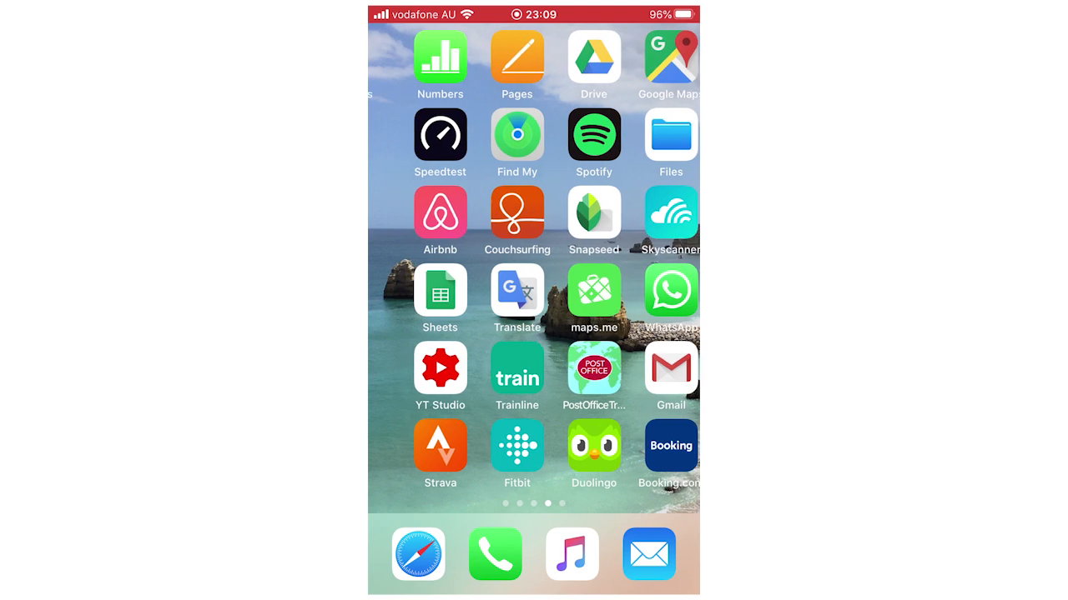
{"action": "left_click", "coordinate": [670, 370]}
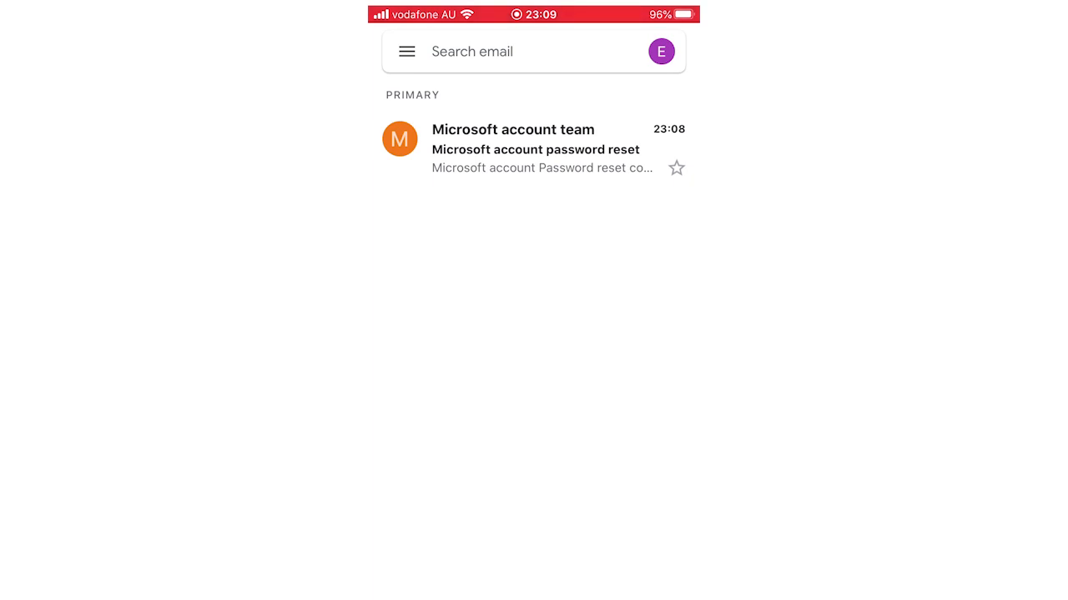
{"action": "left_click", "coordinate": [534, 148]}
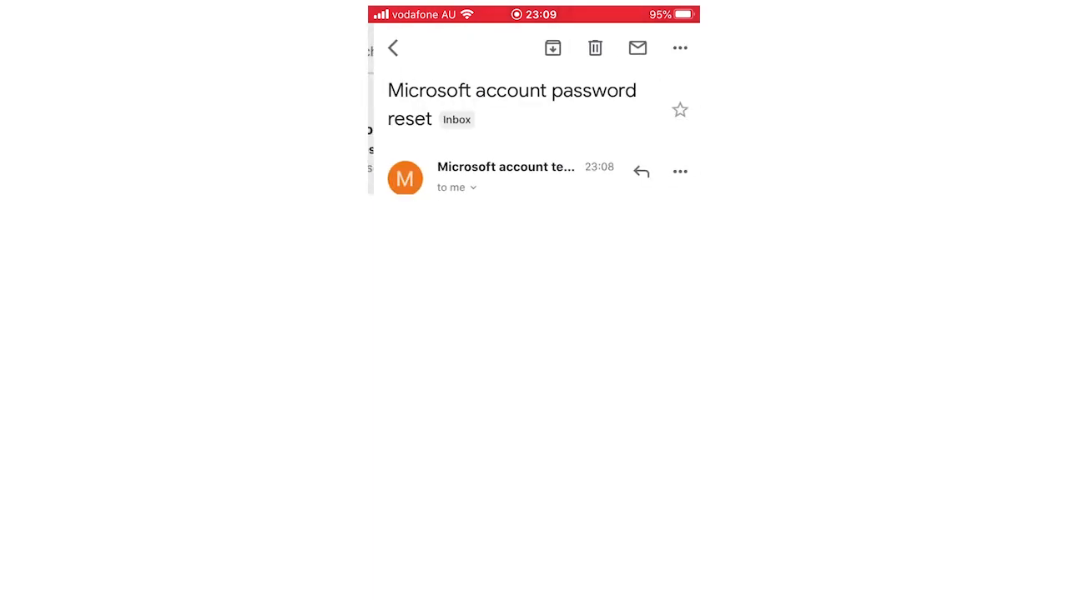
{"action": "left_click", "coordinate": [500, 175]}
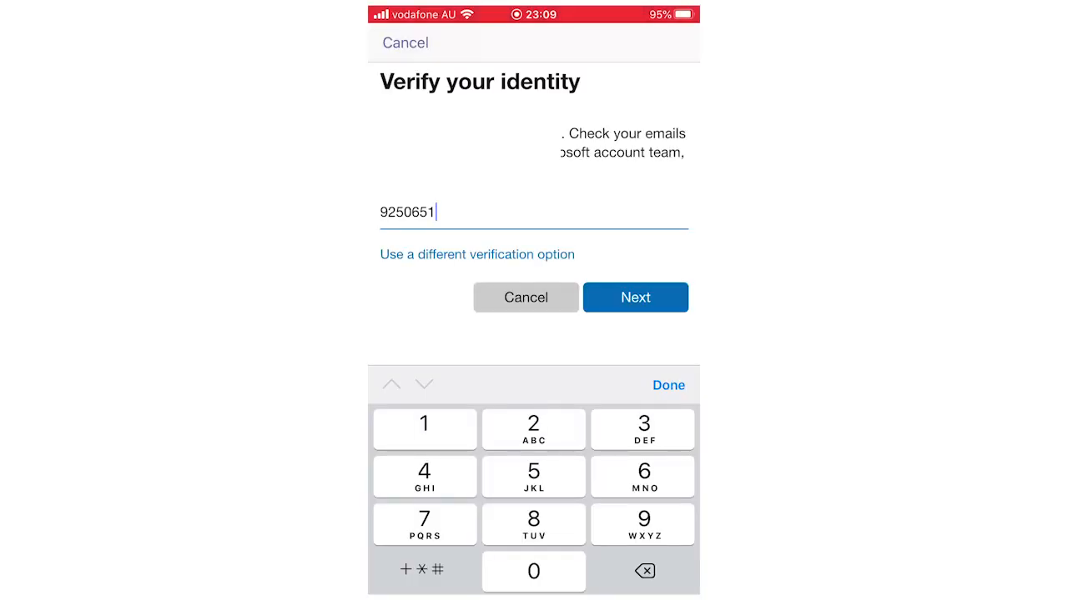
Submit the emailed security code so the reset-your-password page appears.
{"action": "left_click", "coordinate": [667, 384]}
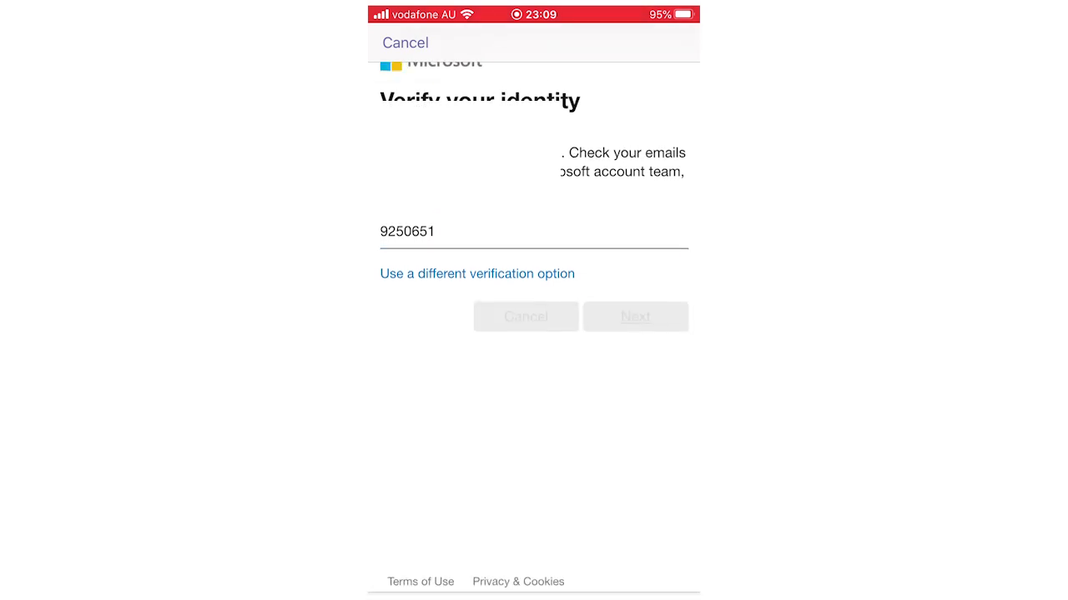
{"action": "left_click", "coordinate": [636, 317]}
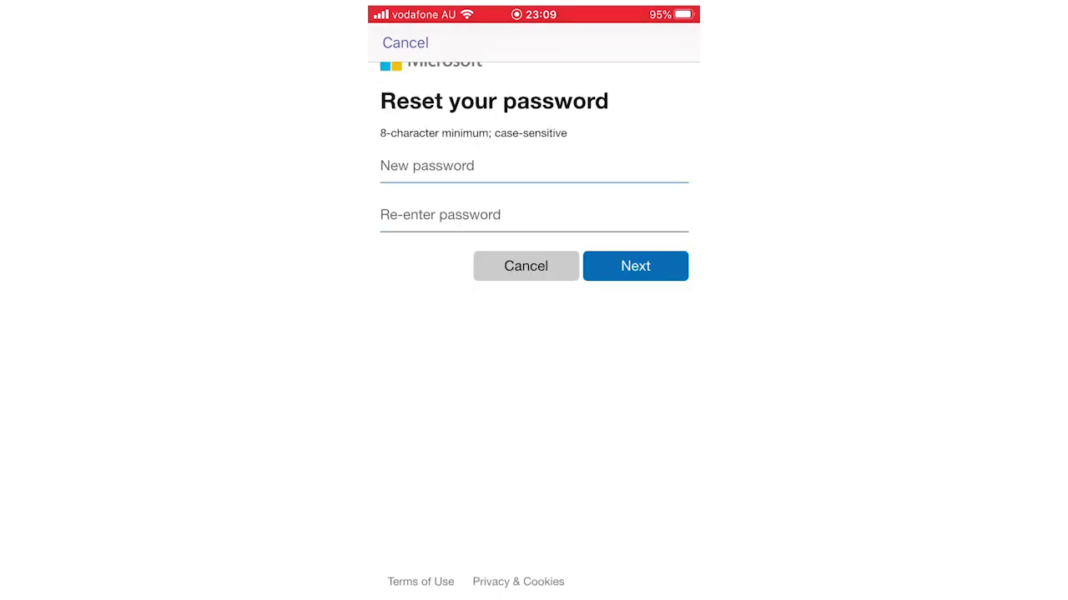
Enter and re-enter a new password, then submit it to change the account password.
{"action": "left_click", "coordinate": [533, 165]}
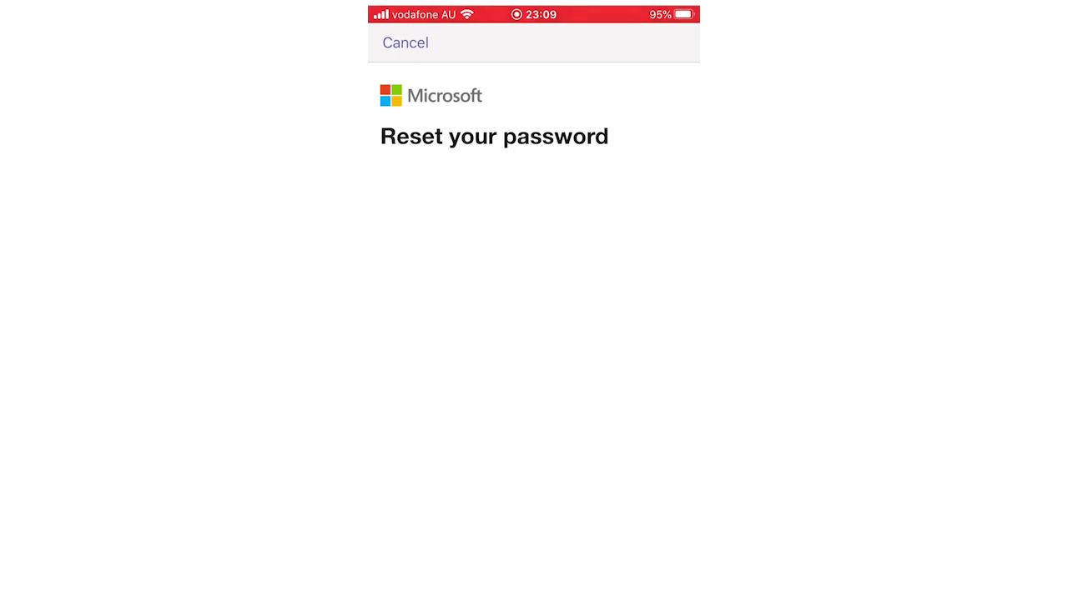
{"action": "scroll", "scroll_direction": "up", "scroll_amount": 3}
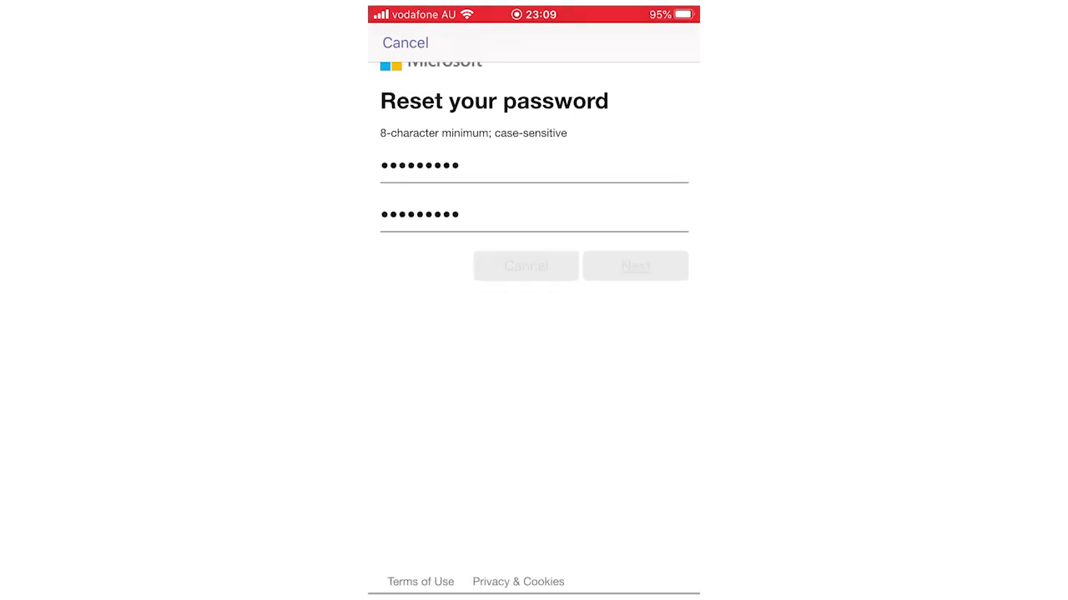
{"action": "left_click", "coordinate": [634, 265]}
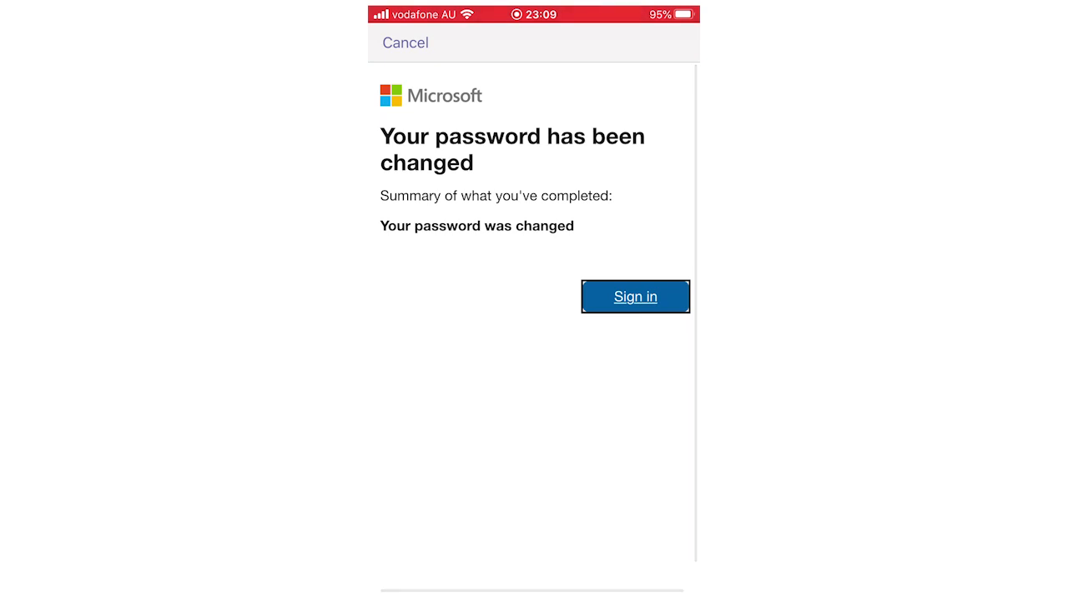
Choose Sign in on the 'Your password has been changed' page to return to the welcome screen.
{"action": "left_click", "coordinate": [634, 297]}
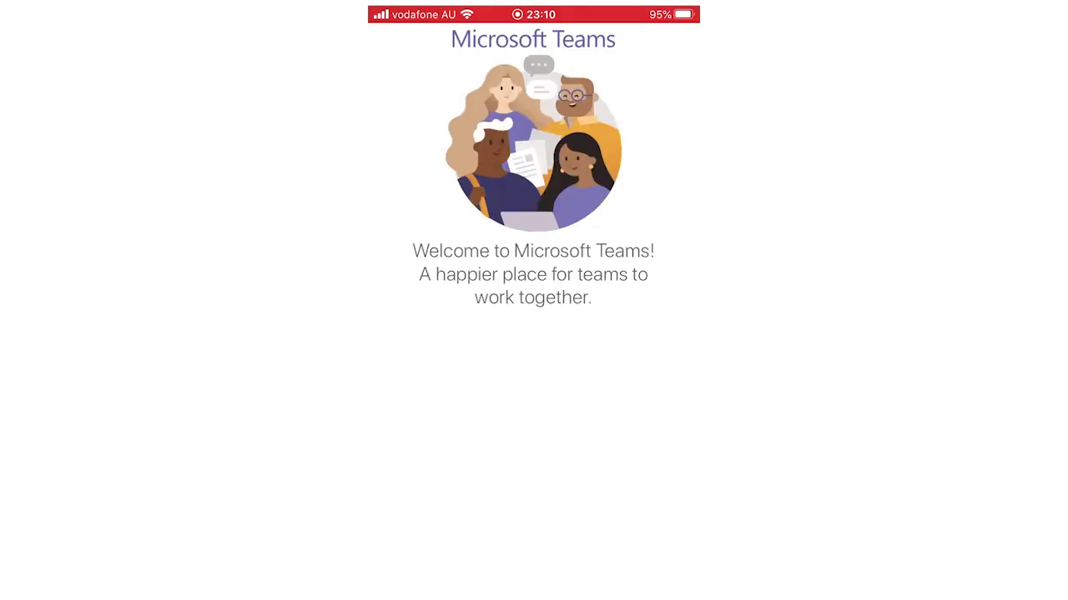